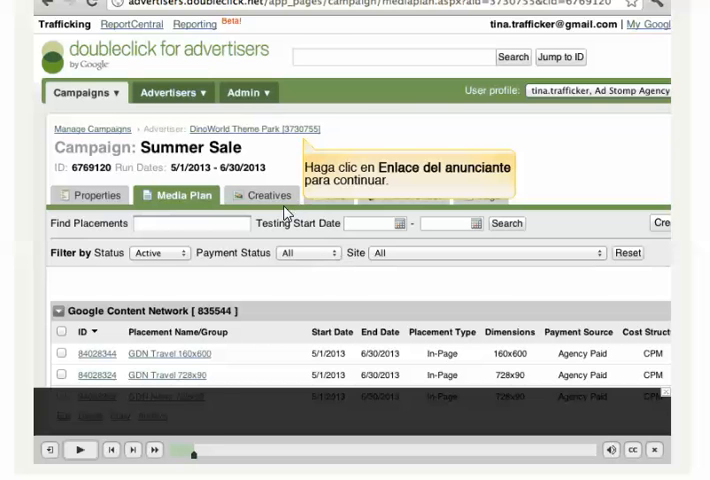
mouse_move(335, 285)
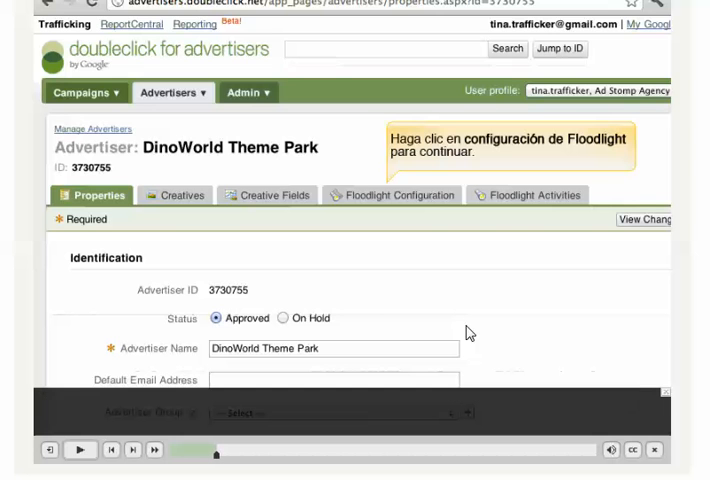
Open the DinoWorld Theme Park advertiser's Floodlight Configuration tab
left_click(399, 195)
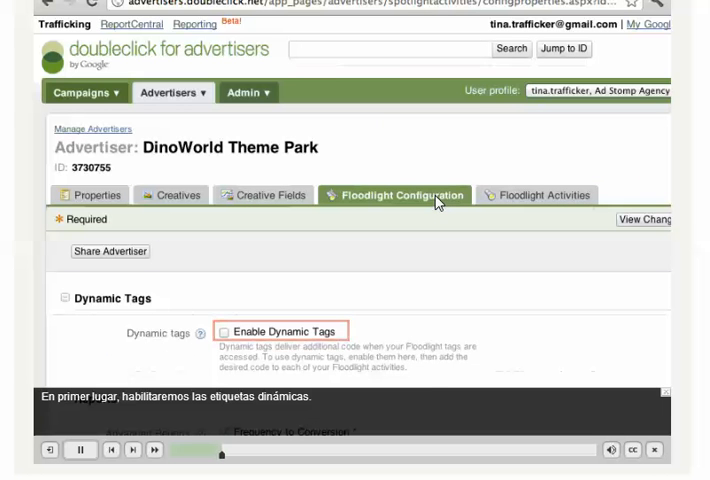
Check Enable Dynamic Tags in the Dynamic Tags section
left_click(224, 331)
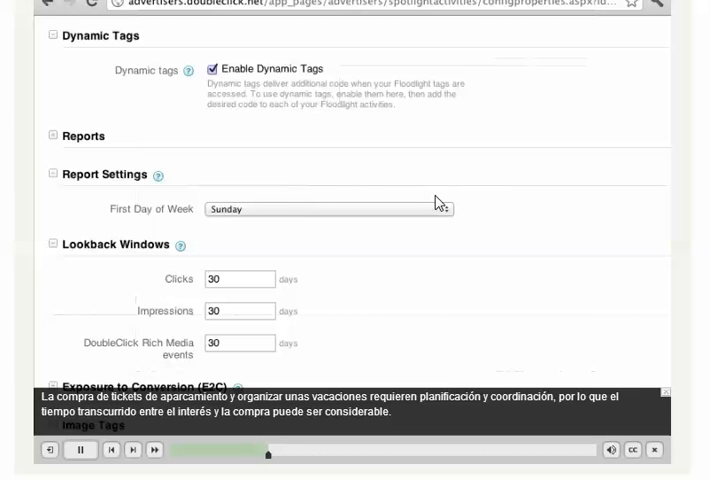
Name custom variables u1–u4 promo, zip, quantity purchased, package type; set u3 type to number
scroll("down", 3)
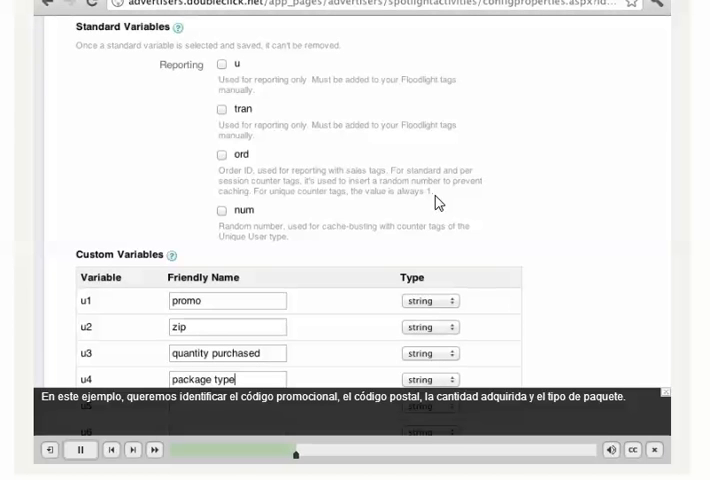
left_click(227, 327)
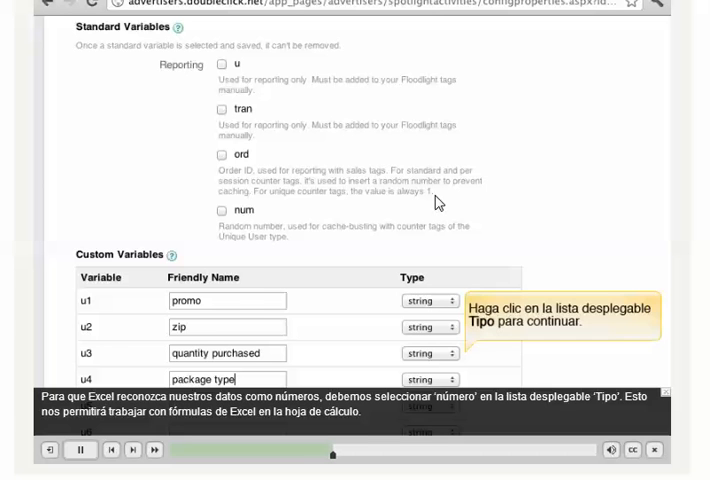
left_click(79, 449)
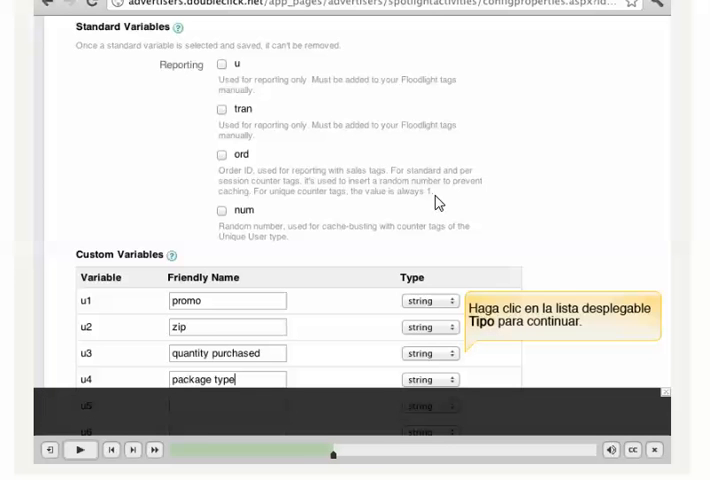
left_click(430, 326)
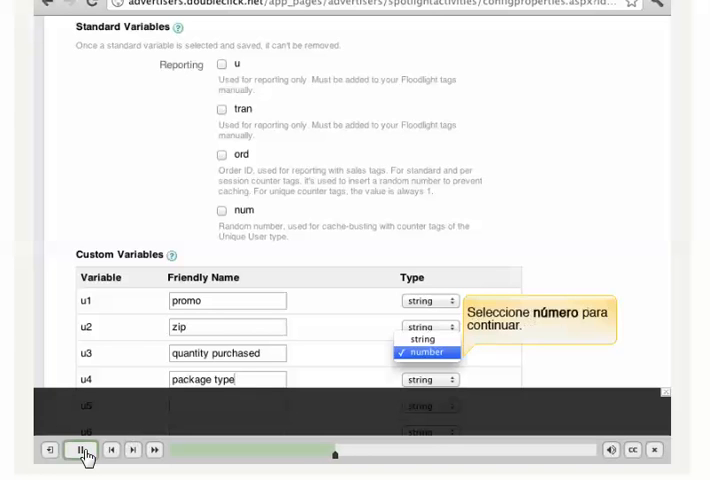
left_click(80, 449)
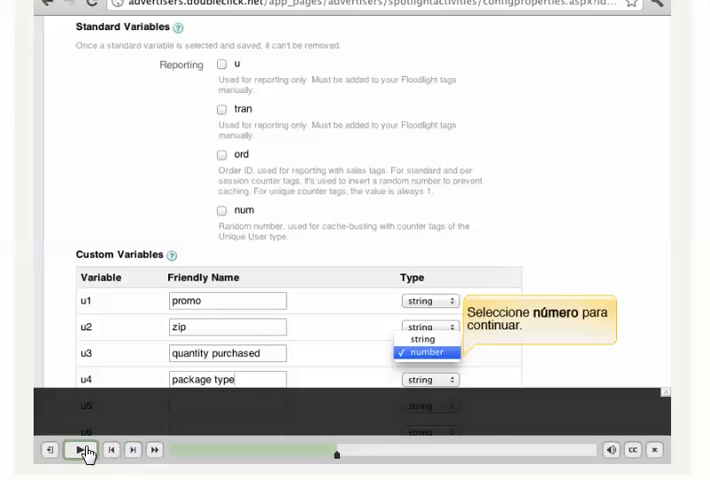
left_click(425, 352)
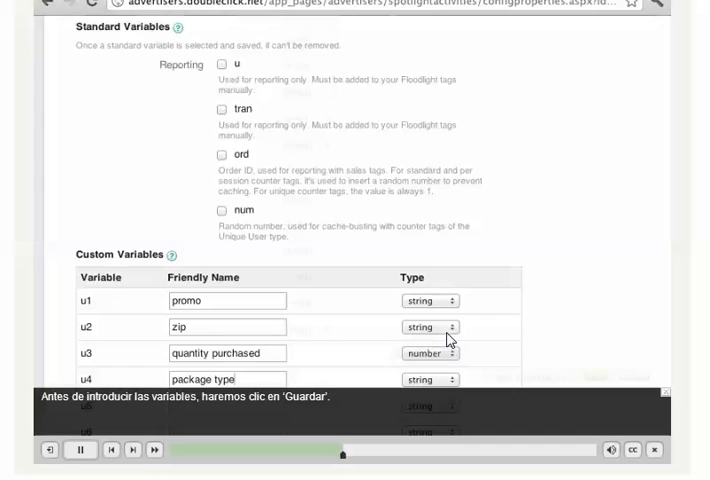
Save the Floodlight configuration and go to the Floodlight Activities list
scroll("down", 3)
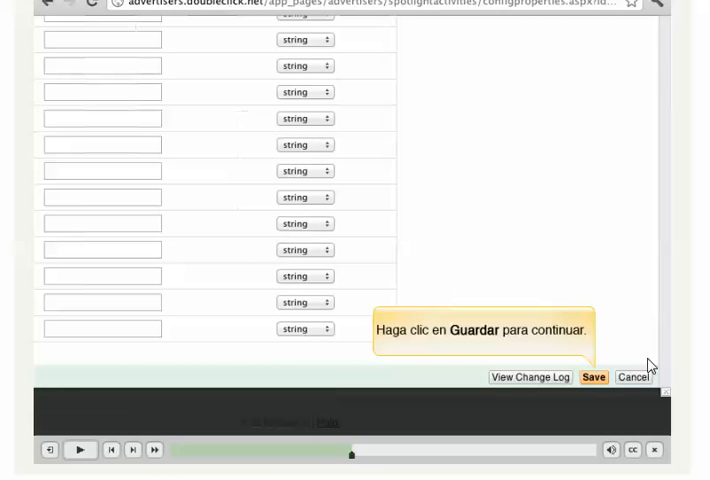
left_click(593, 378)
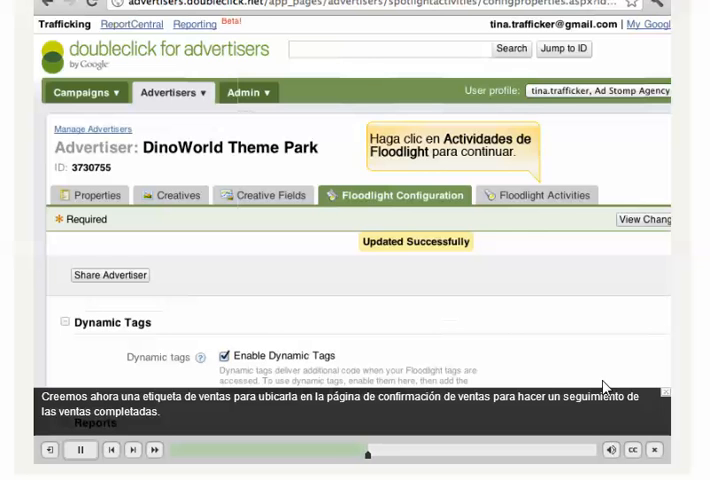
left_click(540, 195)
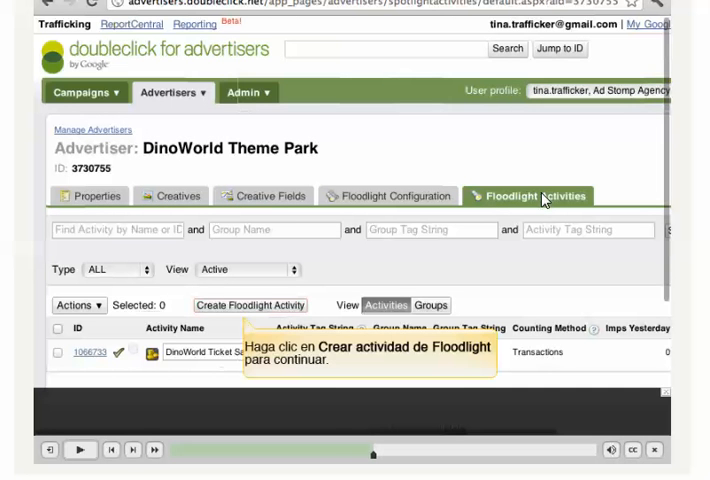
left_click(249, 305)
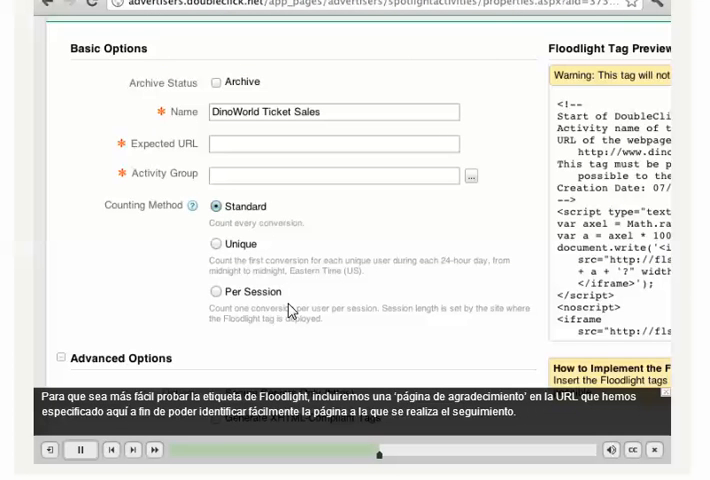
type("http://www.dinoworld.com/thankyoupage")
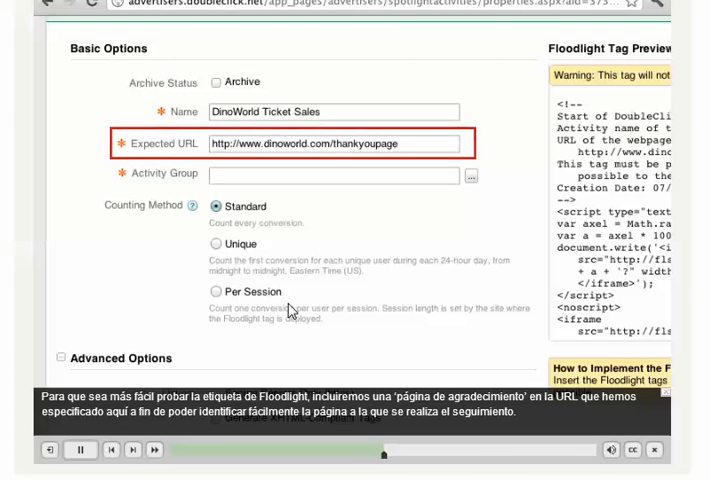
left_click(333, 143)
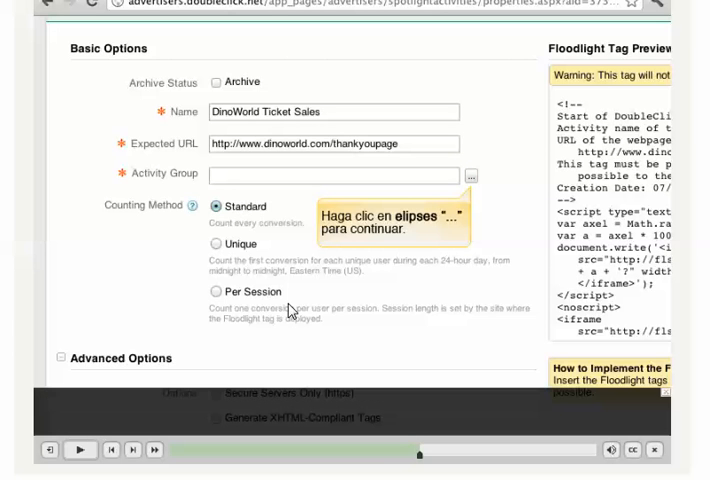
left_click(470, 176)
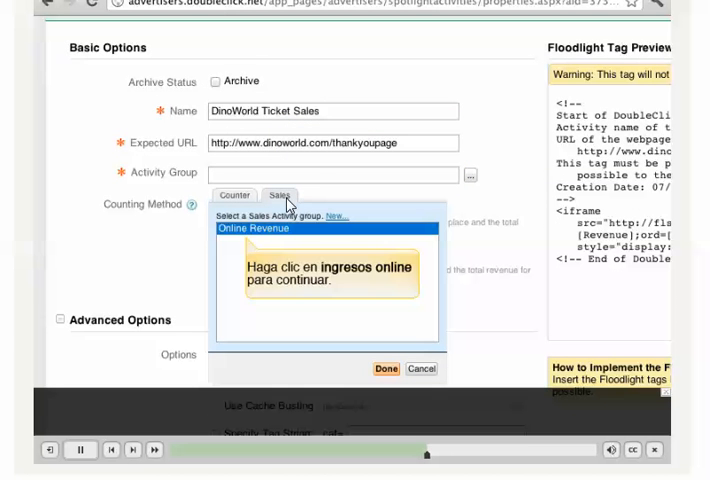
left_click(254, 228)
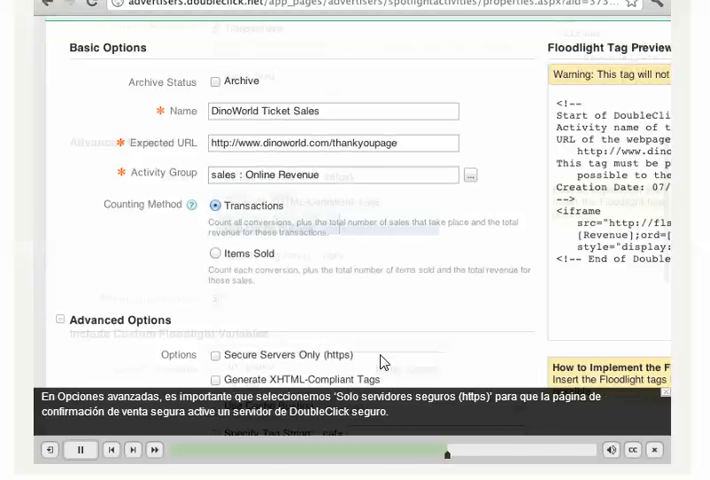
Enable Secure Servers Only (https) and include custom variables promo, zip and others
scroll("down", 3)
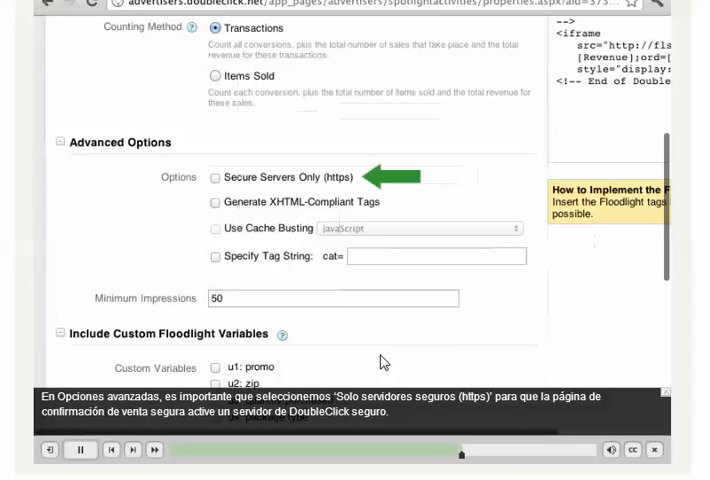
left_click(215, 177)
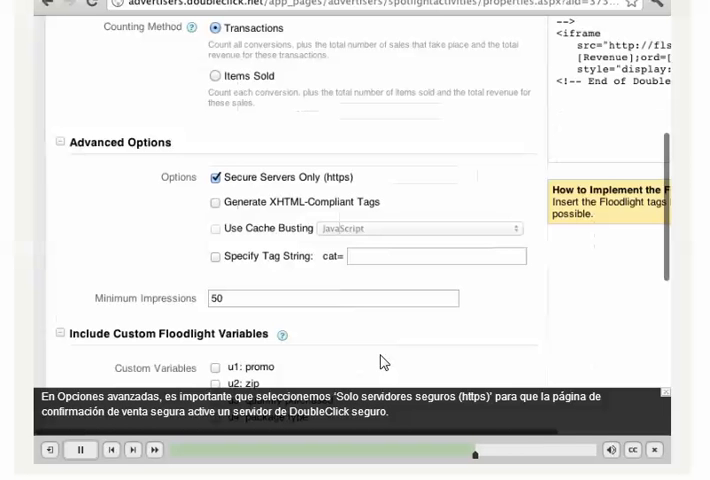
scroll("down", 3)
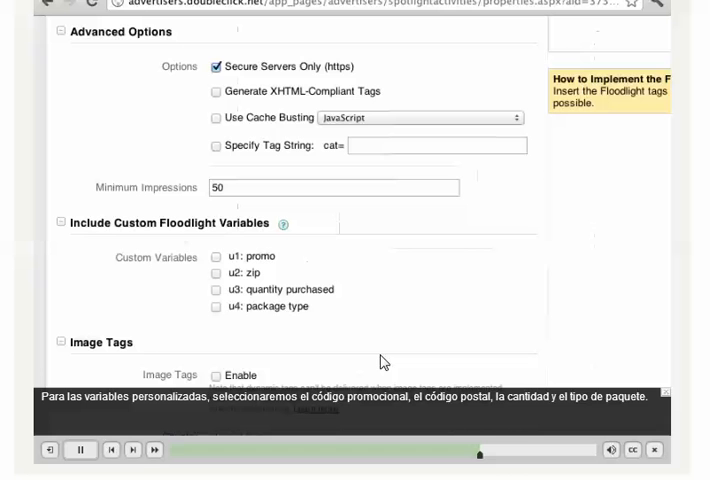
left_click(216, 256)
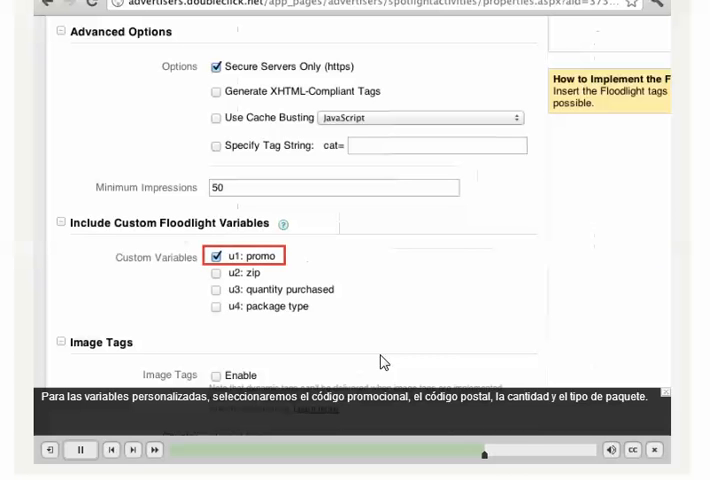
left_click(216, 289)
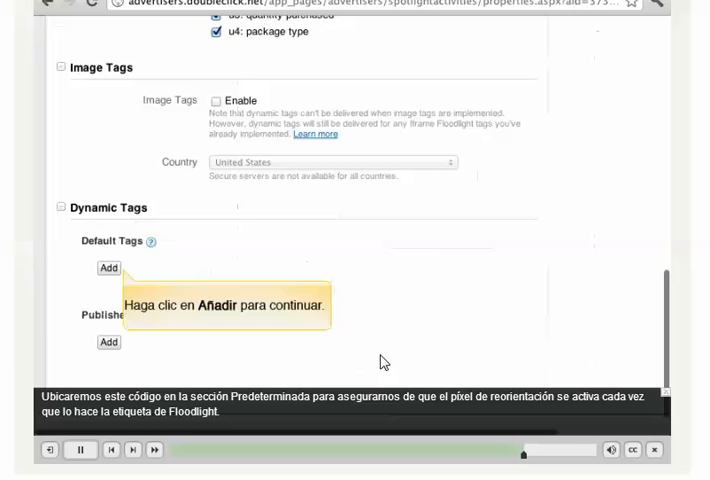
Add a default tag under Dynamic Tags for the ticket sales activity
left_click(79, 450)
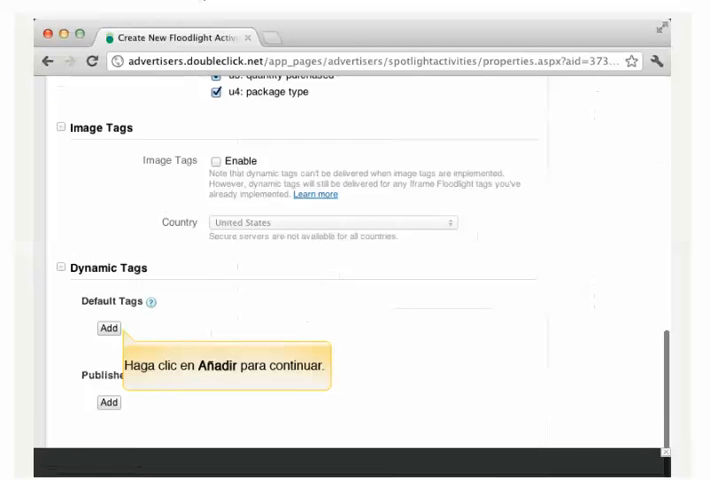
mouse_move(520, 382)
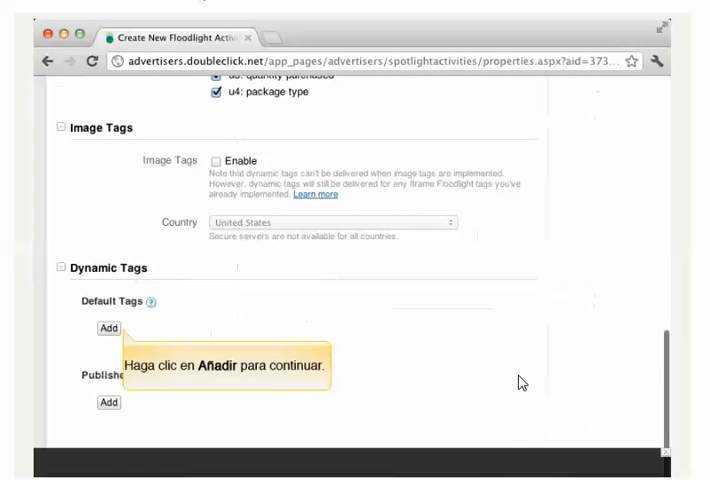
left_click(108, 328)
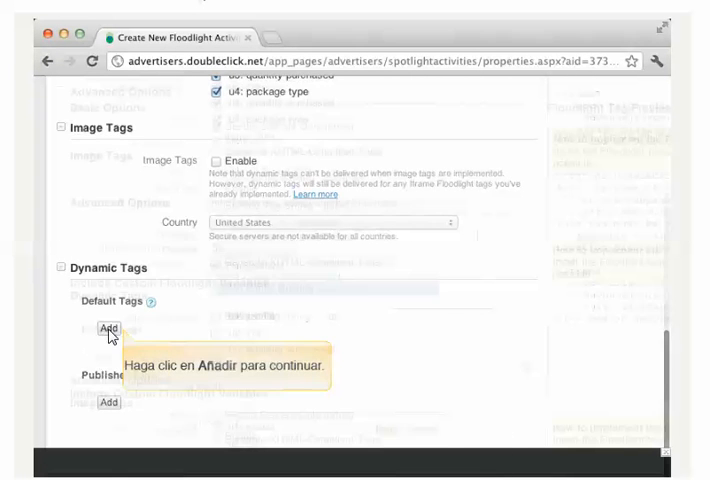
left_click(107, 328)
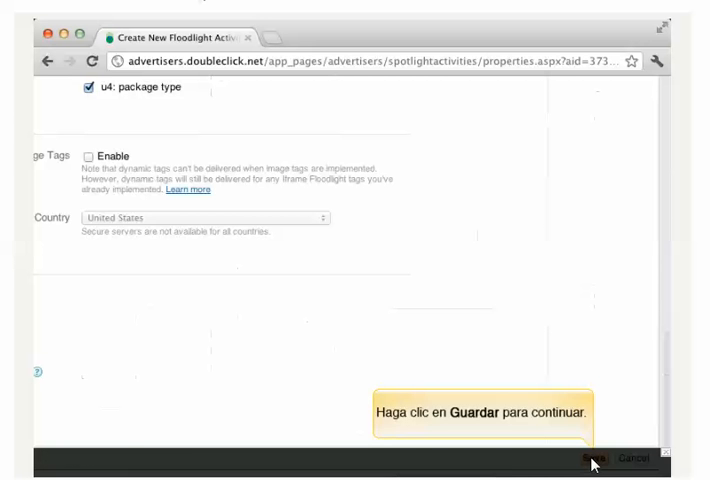
Save DinoWorld Ticket Sales and show the activities list's export format options
left_click(591, 458)
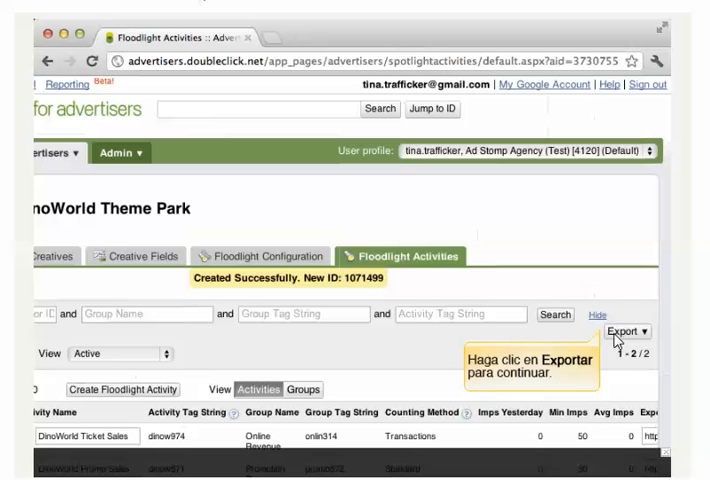
left_click(625, 331)
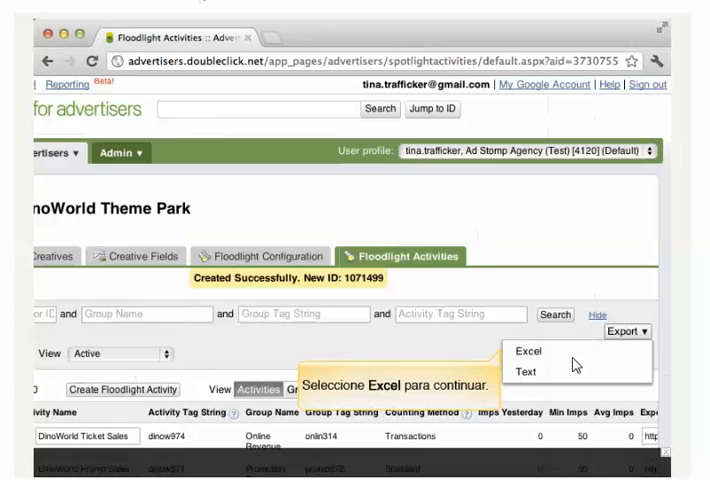